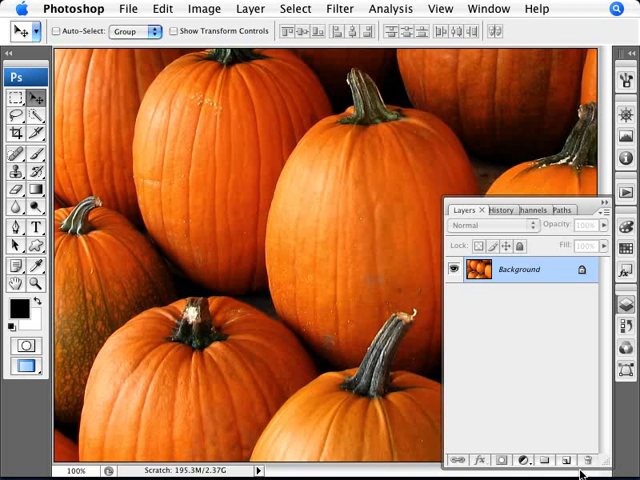
Add a white-filled Layer 1 with a black mask, then target the layer thumbnail
{"action": "left_click", "coordinate": [566, 460]}
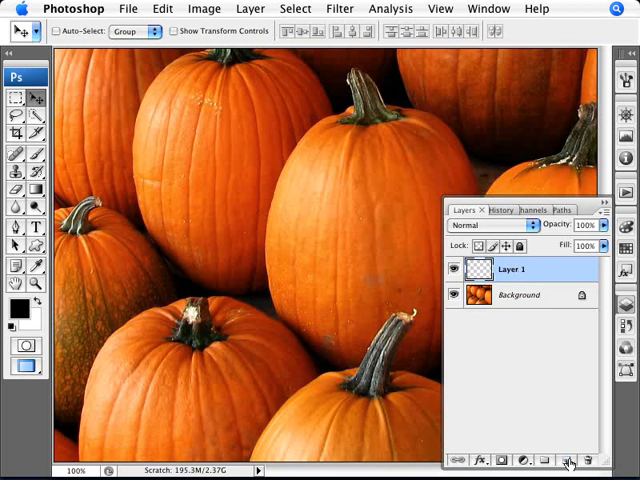
{"action": "mouse_move", "coordinate": [570, 460]}
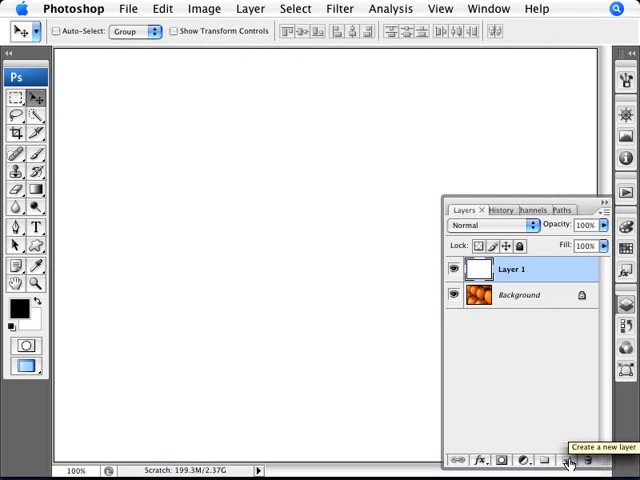
{"action": "mouse_move", "coordinate": [384, 201]}
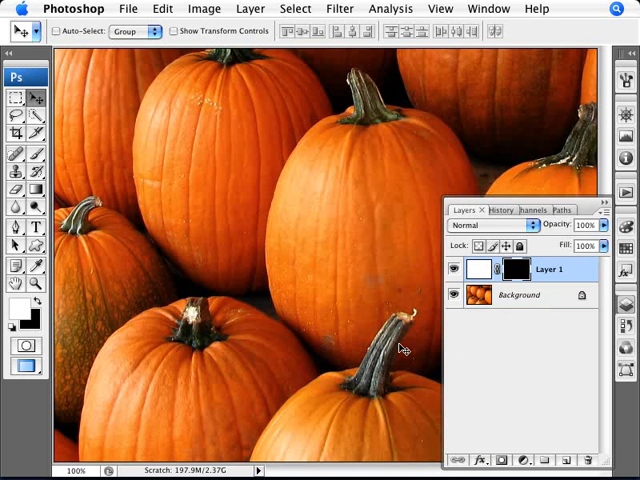
{"action": "mouse_move", "coordinate": [452, 343]}
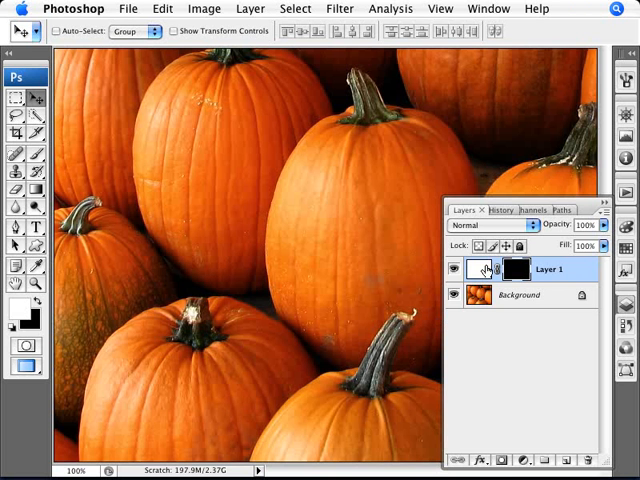
{"action": "left_click", "coordinate": [480, 269]}
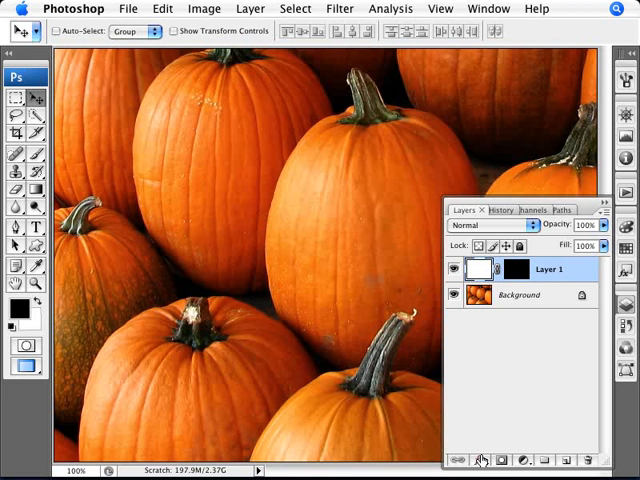
Add an Inner Shadow to Layer 1 with an orange Linear Burn colour, distance 10, size 4
{"action": "left_click", "coordinate": [480, 459]}
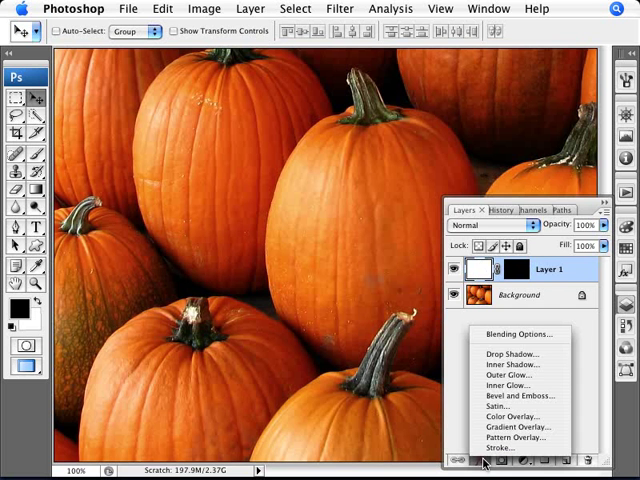
{"action": "mouse_move", "coordinate": [512, 354]}
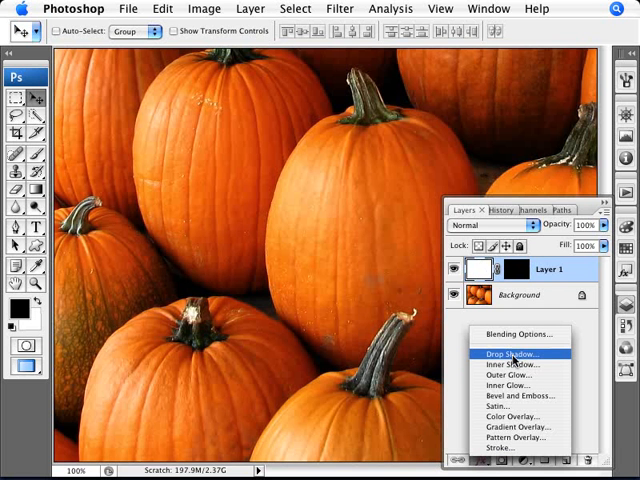
{"action": "mouse_move", "coordinate": [510, 364]}
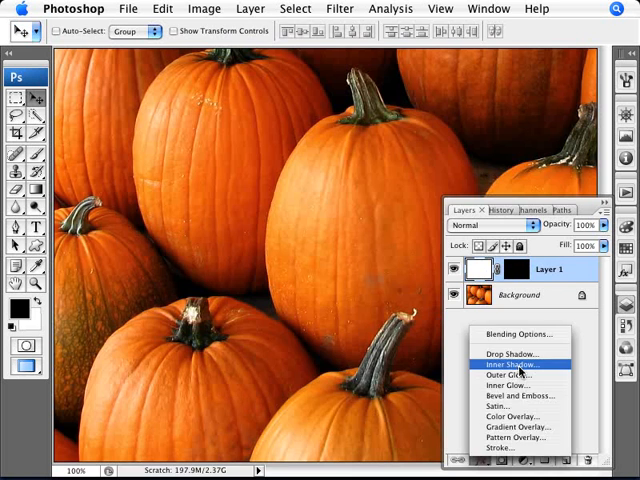
{"action": "left_click", "coordinate": [512, 364]}
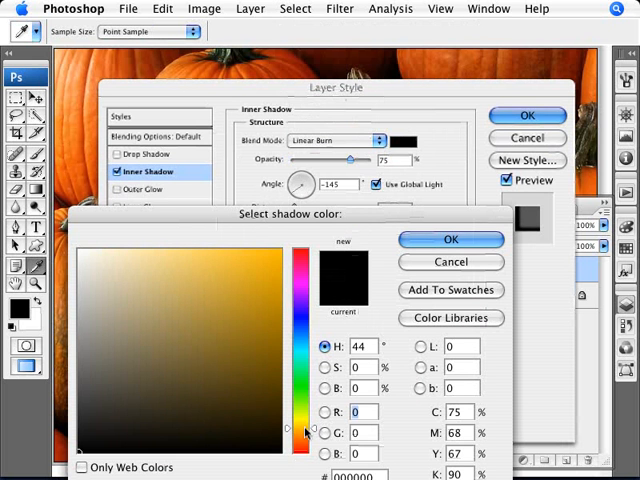
{"action": "left_click", "coordinate": [263, 267]}
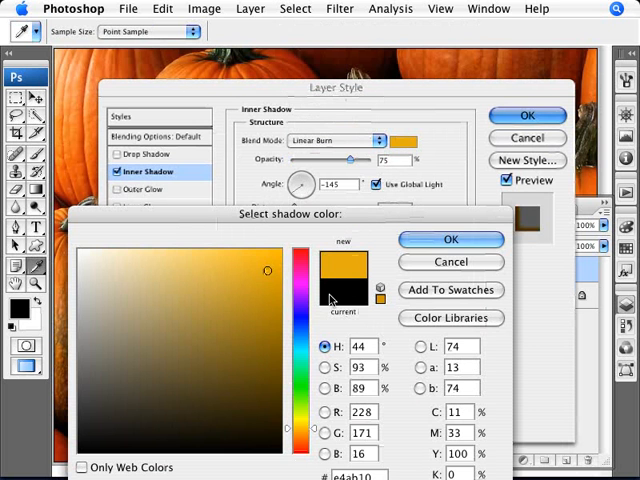
{"action": "mouse_move", "coordinate": [366, 302]}
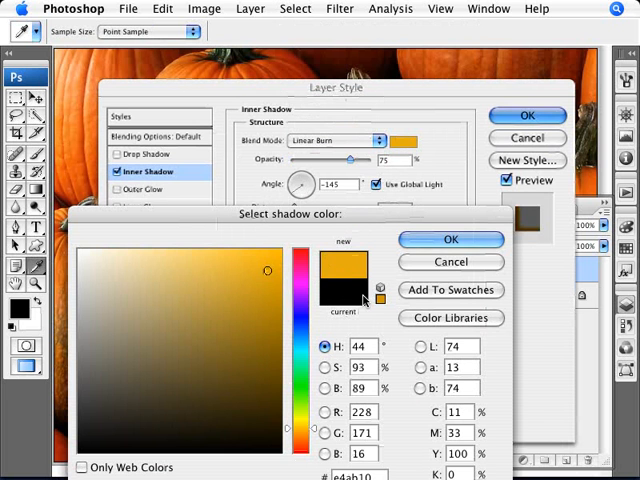
{"action": "left_click", "coordinate": [450, 239]}
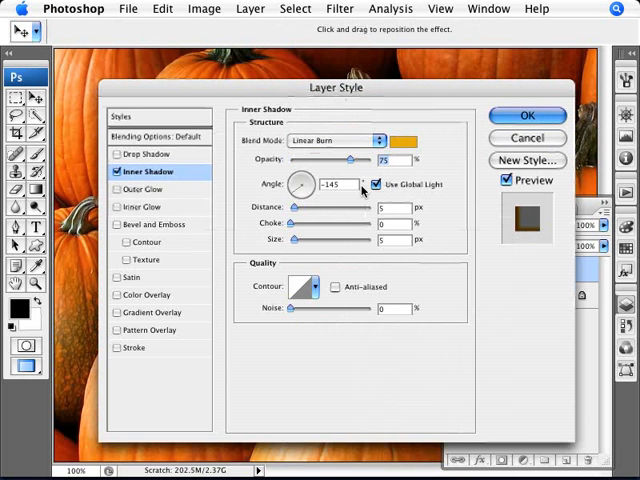
{"action": "mouse_move", "coordinate": [349, 207]}
{"action": "type", "text": "4"}
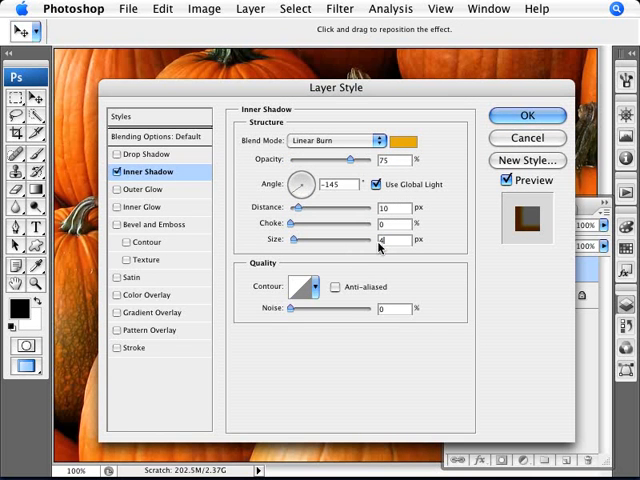
{"action": "mouse_move", "coordinate": [385, 245]}
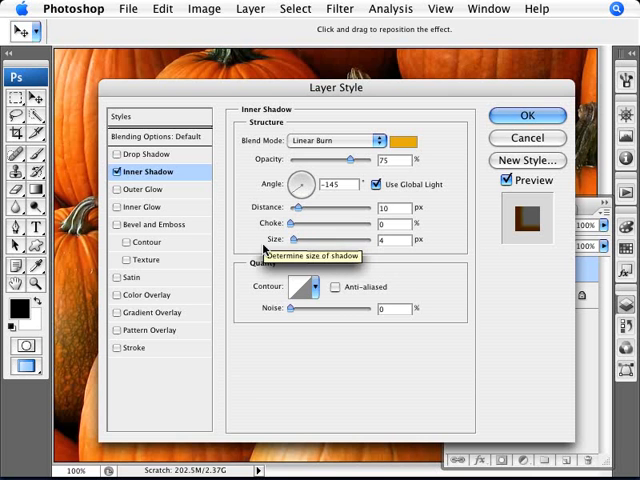
{"action": "mouse_move", "coordinate": [143, 189]}
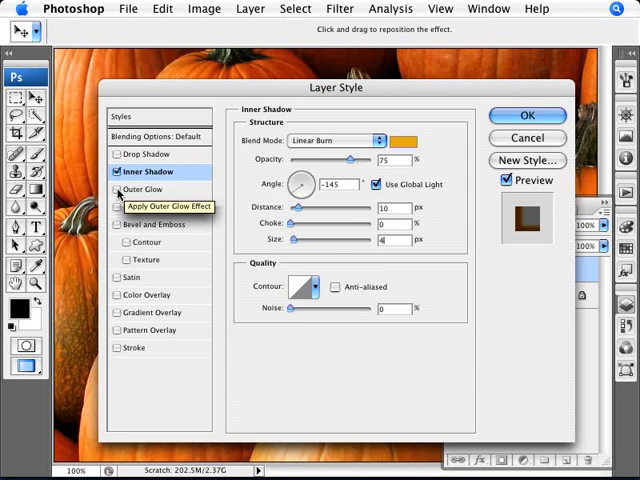
Enable Outer Glow in Color Dodge mode, 30% opacity, white colour, size 6 px
{"action": "left_click", "coordinate": [144, 189]}
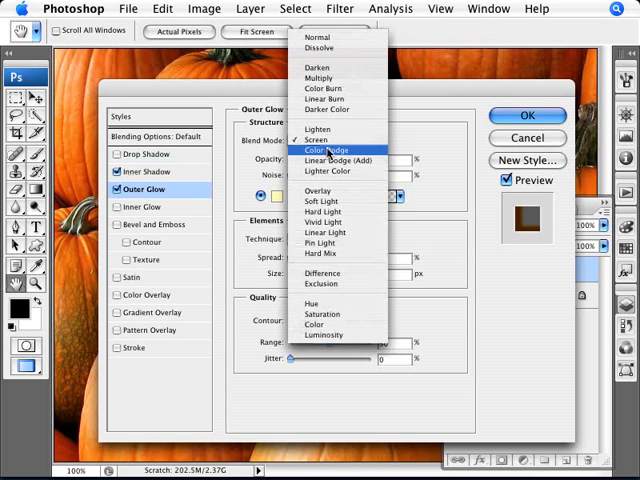
{"action": "left_click", "coordinate": [325, 149]}
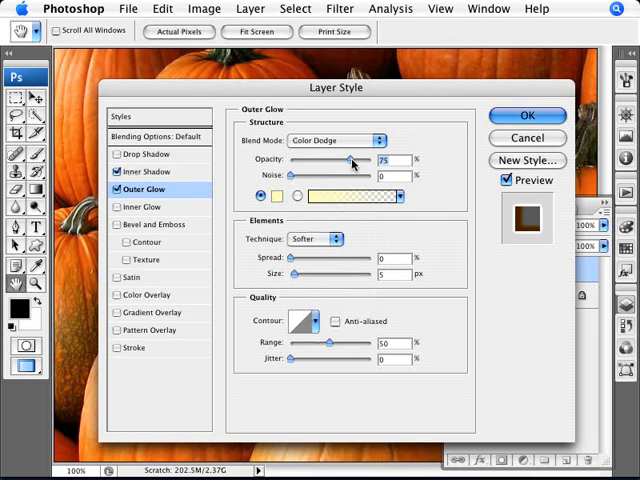
{"action": "left_click_drag", "start_coordinate": [350, 159], "coordinate": [312, 159]}
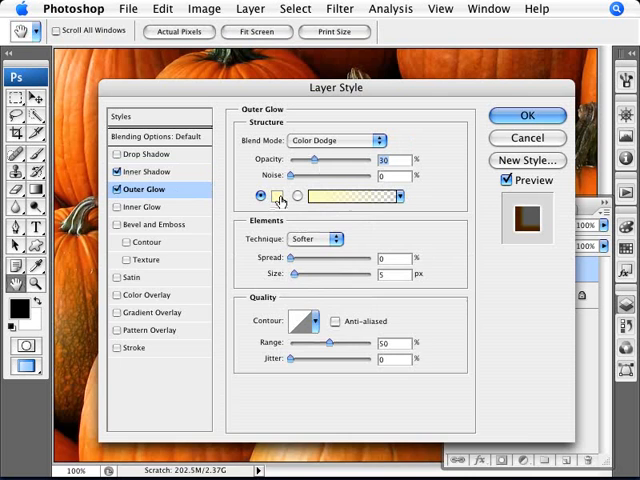
{"action": "left_click", "coordinate": [343, 195]}
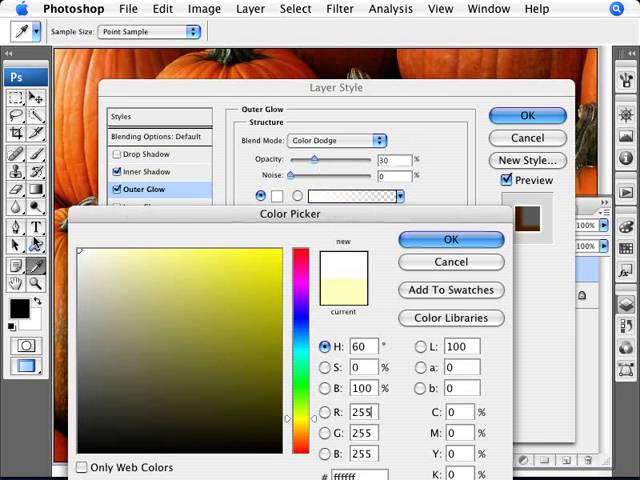
{"action": "left_click", "coordinate": [450, 239]}
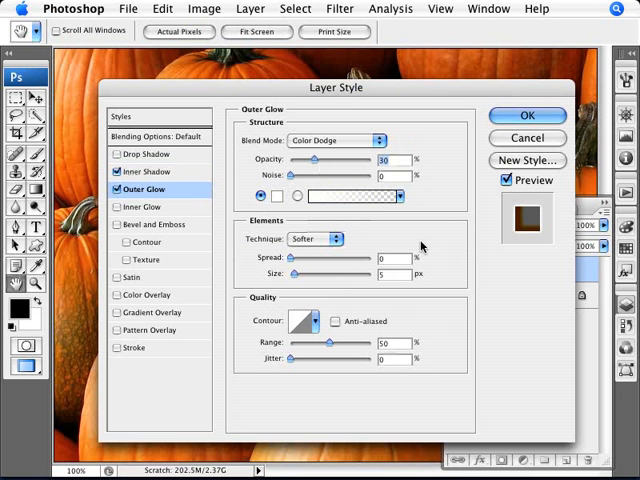
{"action": "left_click_drag", "start_coordinate": [296, 275], "coordinate": [300, 275]}
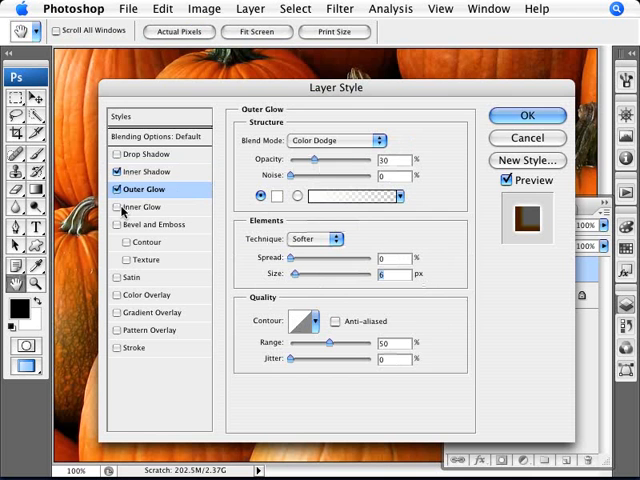
Enable Inner Glow and set its colour to a softer, pale yellow
{"action": "left_click", "coordinate": [143, 206]}
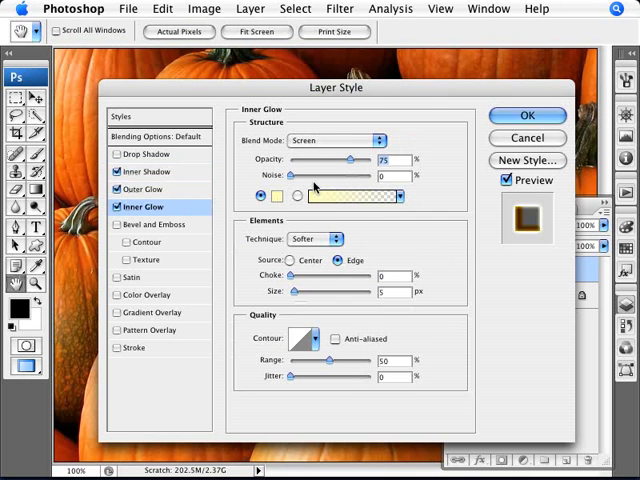
{"action": "left_click", "coordinate": [335, 140]}
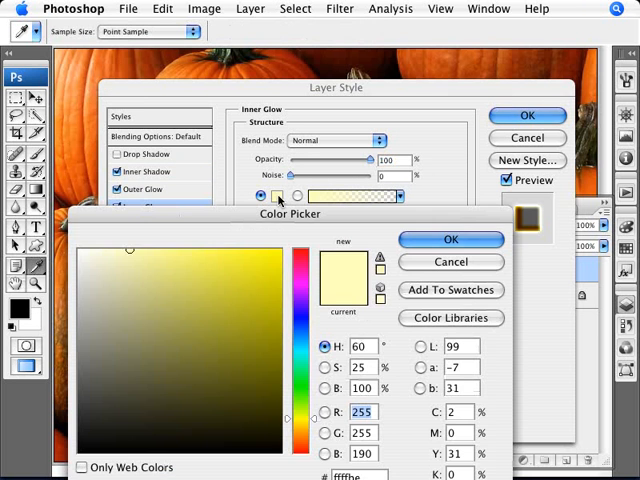
{"action": "left_click", "coordinate": [291, 237]}
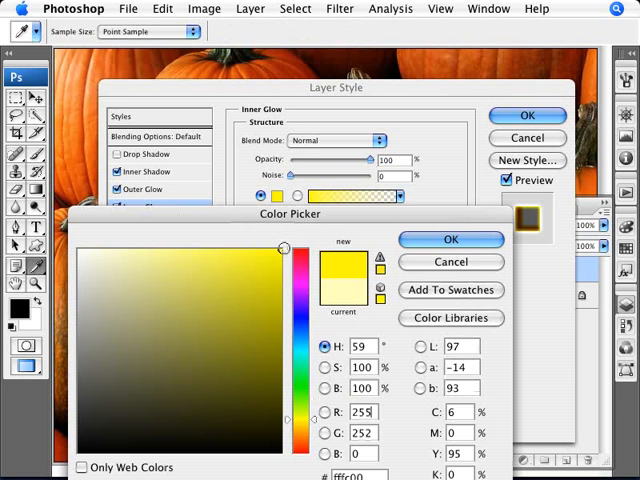
{"action": "left_click_drag", "start_coordinate": [283, 247], "coordinate": [233, 247]}
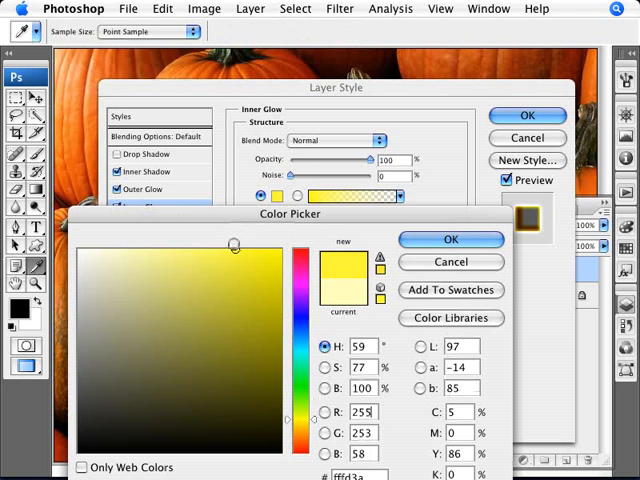
{"action": "left_click_drag", "start_coordinate": [232, 245], "coordinate": [168, 245]}
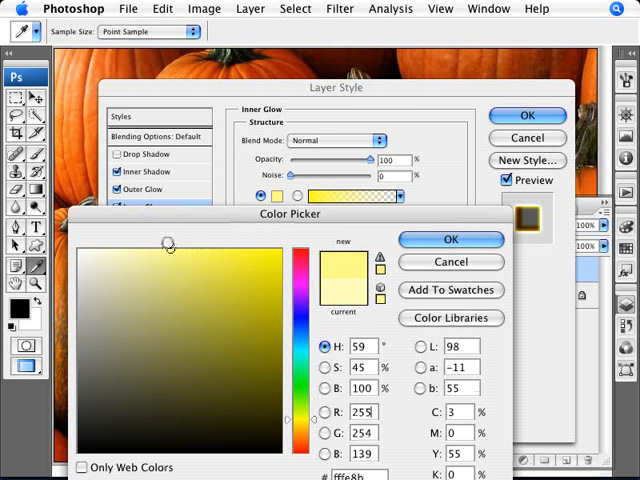
{"action": "left_click_drag", "start_coordinate": [169, 245], "coordinate": [77, 240]}
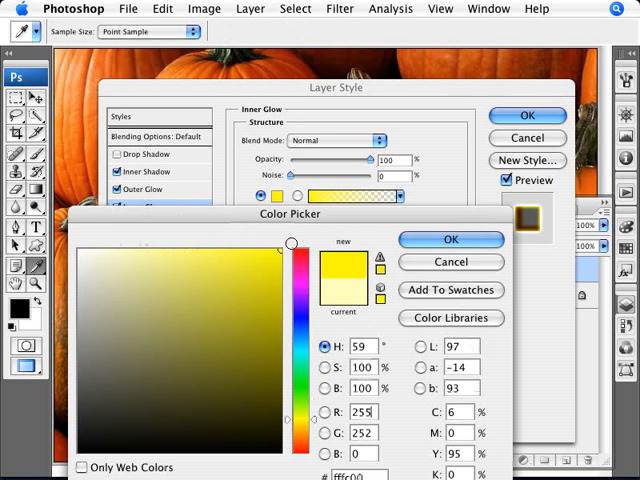
{"action": "left_click_drag", "start_coordinate": [292, 243], "coordinate": [238, 247]}
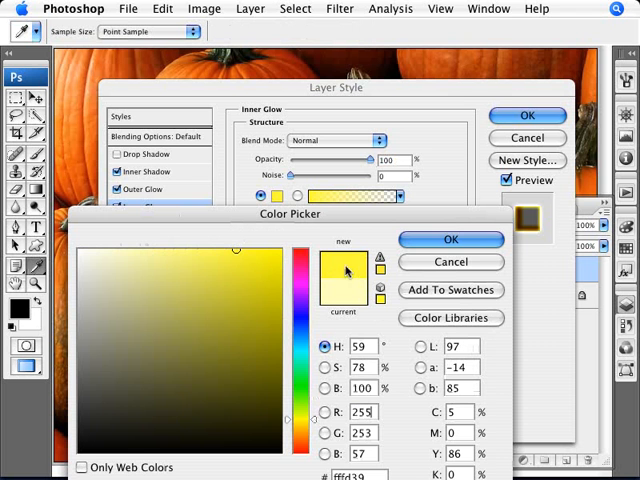
{"action": "mouse_move", "coordinate": [278, 258]}
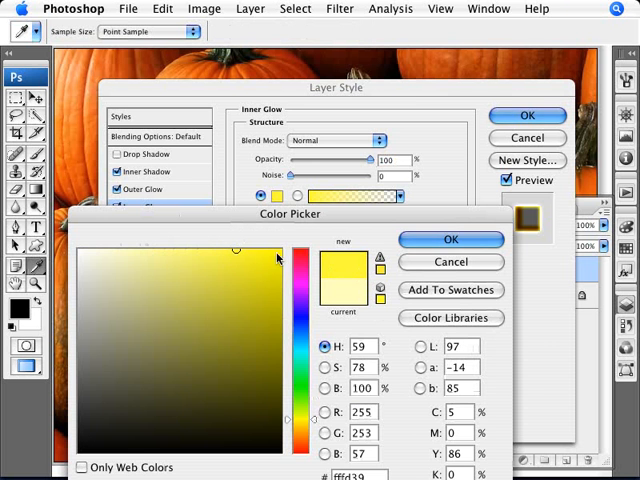
{"action": "left_click", "coordinate": [450, 239]}
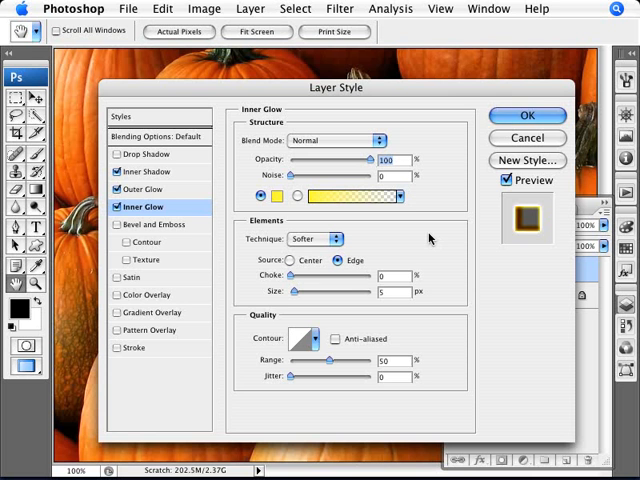
{"action": "mouse_move", "coordinate": [400, 342]}
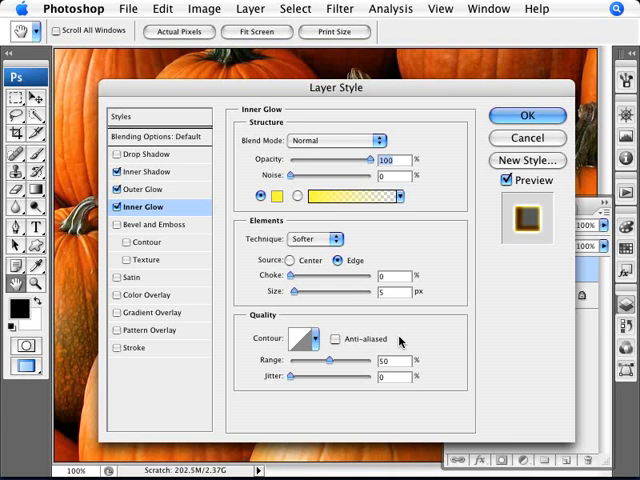
{"action": "mouse_move", "coordinate": [330, 289]}
{"action": "type", "text": "10"}
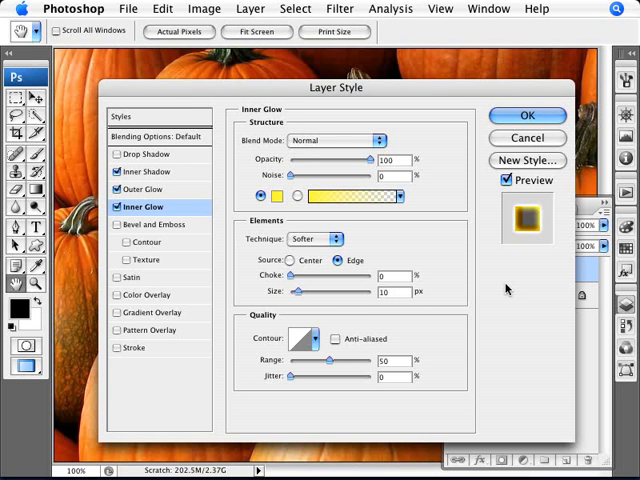
{"action": "mouse_move", "coordinate": [405, 297]}
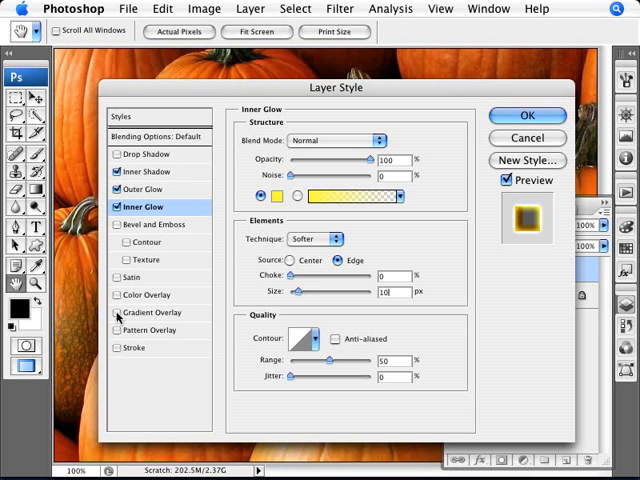
Enable Gradient Overlay and set the gradient's stops to white and bright yellow
{"action": "left_click", "coordinate": [155, 312]}
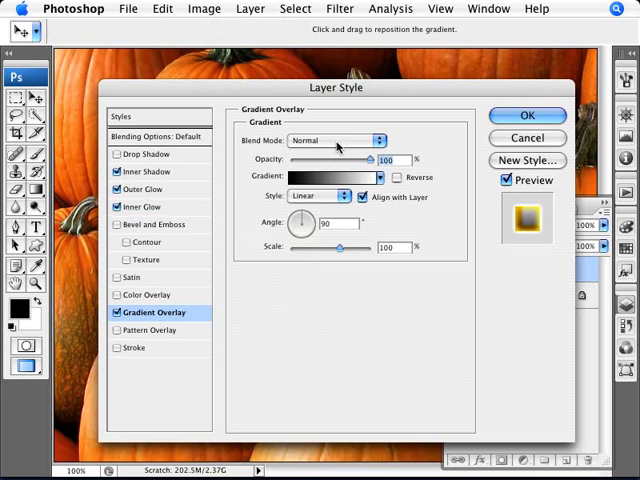
{"action": "mouse_move", "coordinate": [385, 160]}
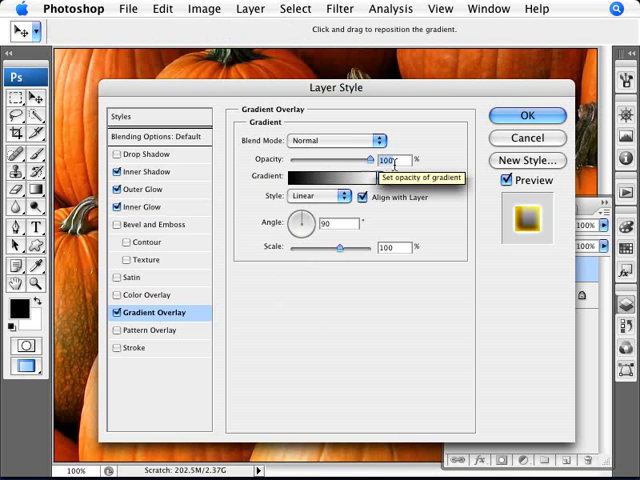
{"action": "mouse_move", "coordinate": [335, 178]}
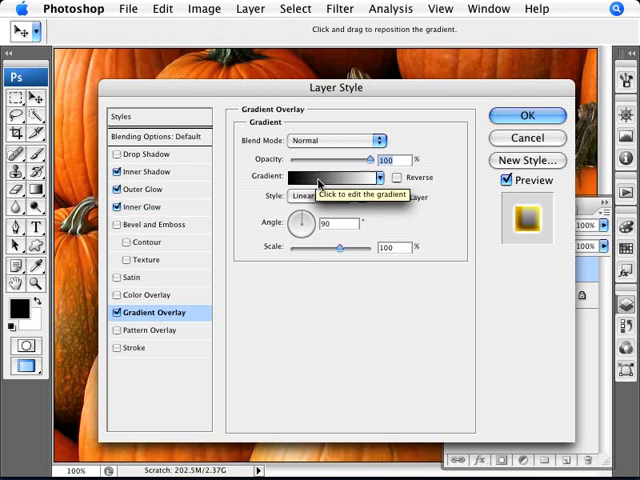
{"action": "left_click", "coordinate": [330, 177]}
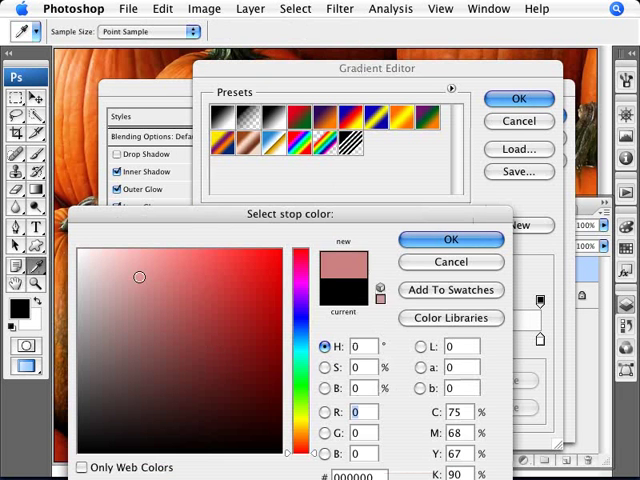
{"action": "left_click", "coordinate": [450, 239]}
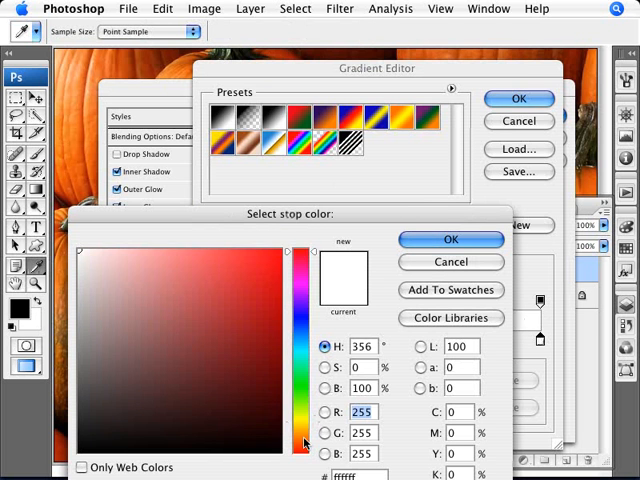
{"action": "left_click", "coordinate": [300, 238]}
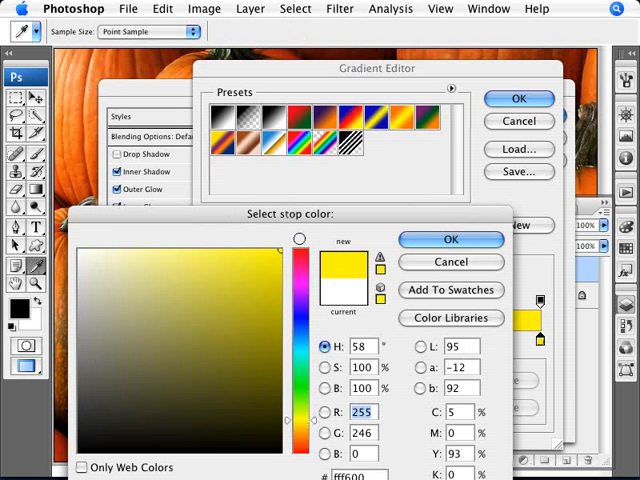
{"action": "left_click", "coordinate": [450, 239]}
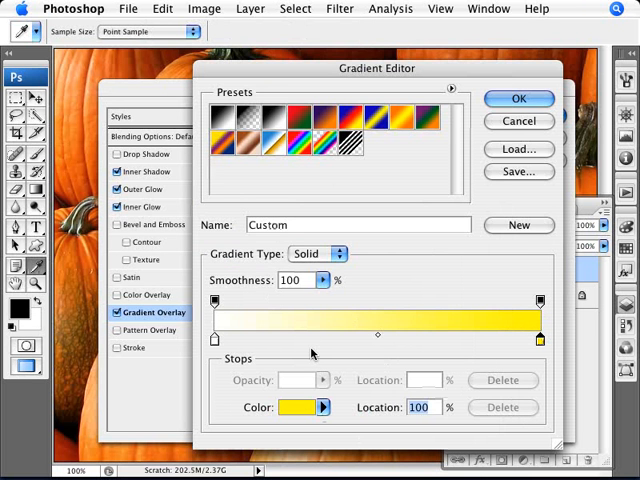
{"action": "mouse_move", "coordinate": [388, 330]}
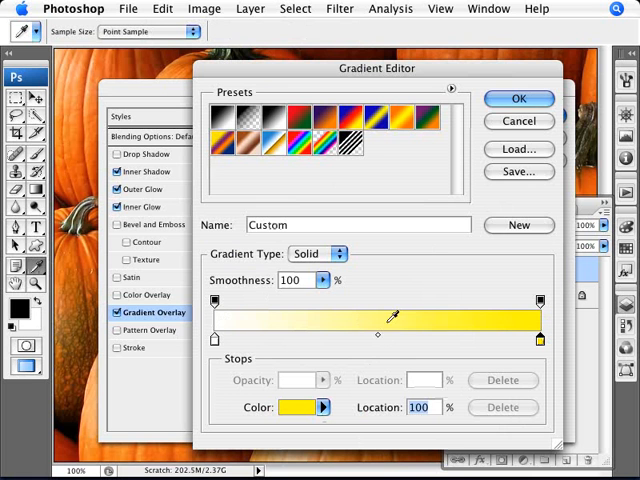
{"action": "mouse_move", "coordinate": [275, 318]}
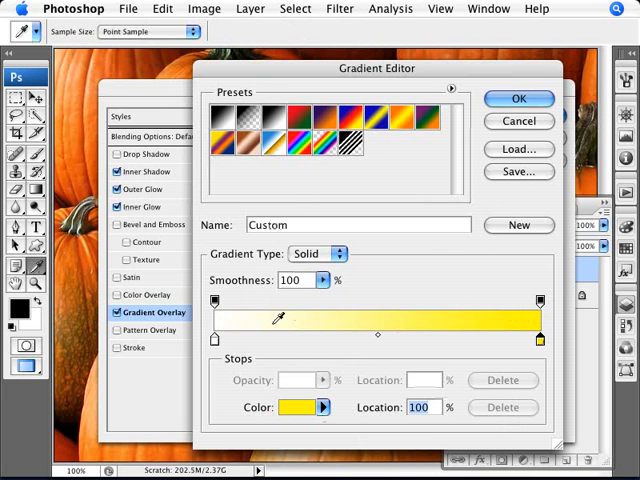
{"action": "mouse_move", "coordinate": [550, 325]}
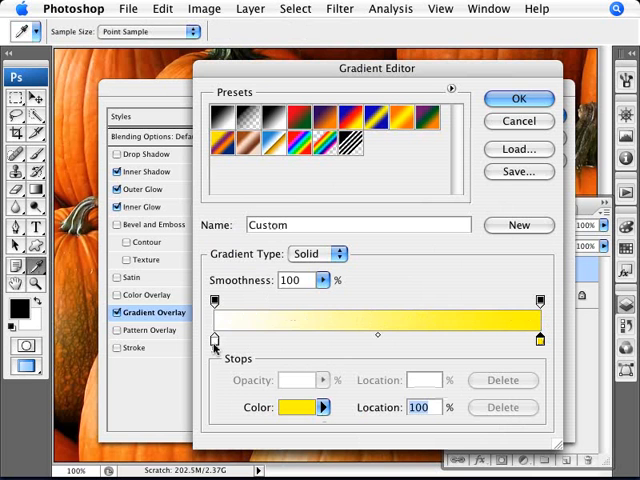
Move the white gradient stop to 73% and accept the gradient
{"action": "left_click_drag", "start_coordinate": [215, 345], "coordinate": [270, 345]}
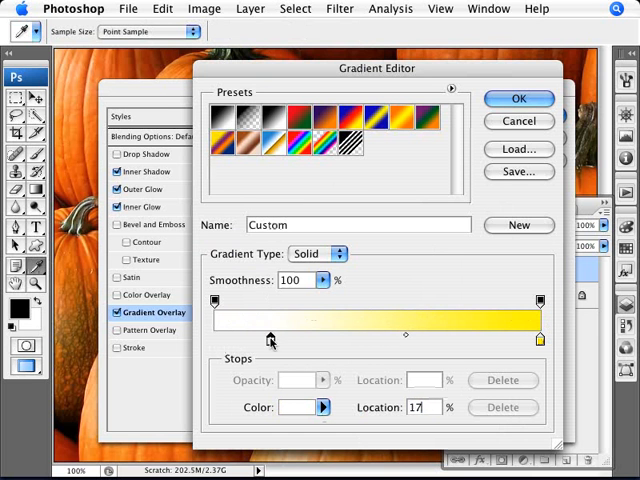
{"action": "left_click_drag", "start_coordinate": [270, 340], "coordinate": [415, 340]}
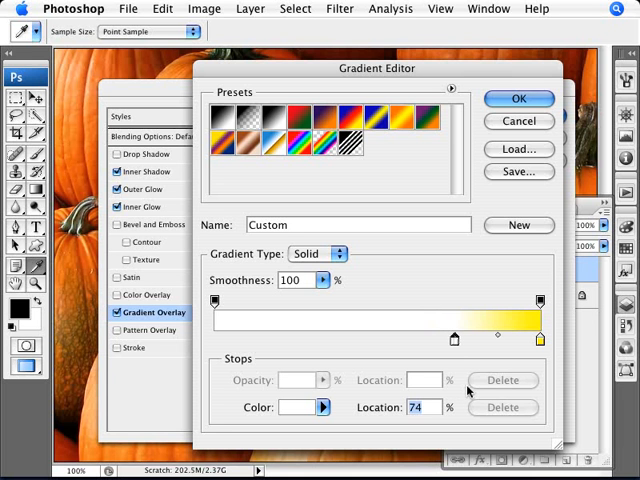
{"action": "mouse_move", "coordinate": [457, 345]}
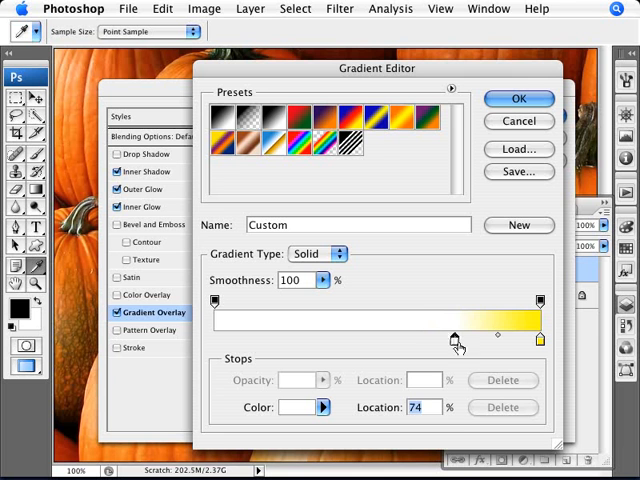
{"action": "left_click_drag", "start_coordinate": [457, 340], "coordinate": [448, 340]}
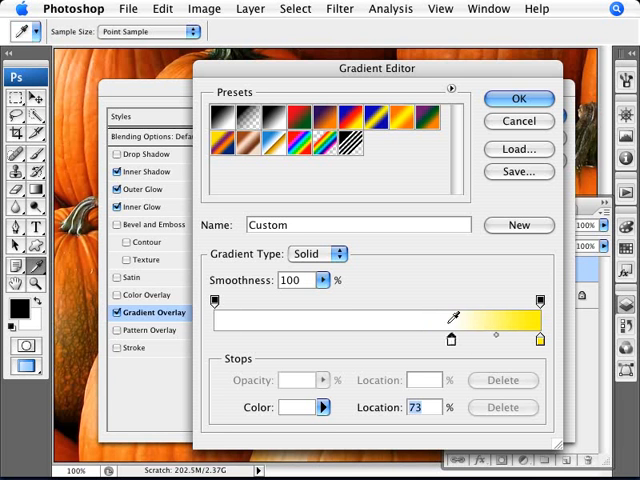
{"action": "mouse_move", "coordinate": [543, 321]}
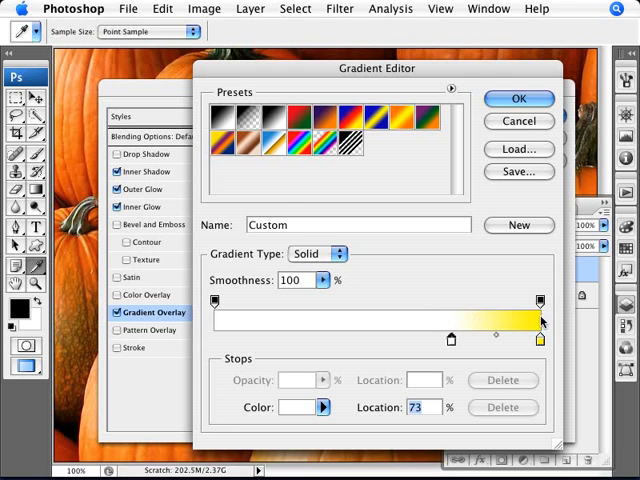
{"action": "left_click", "coordinate": [519, 98]}
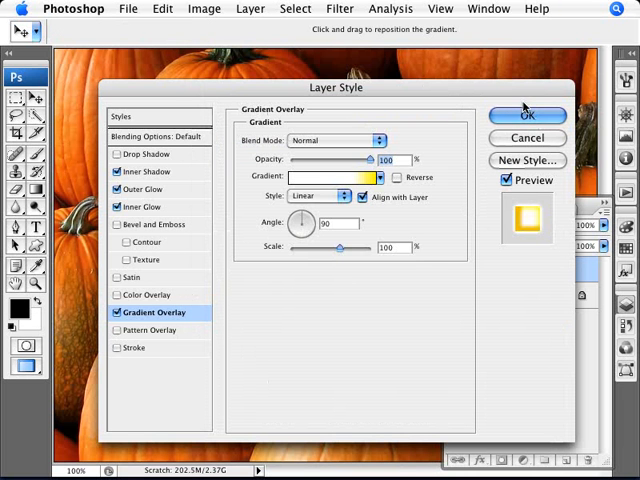
{"action": "mouse_move", "coordinate": [310, 197]}
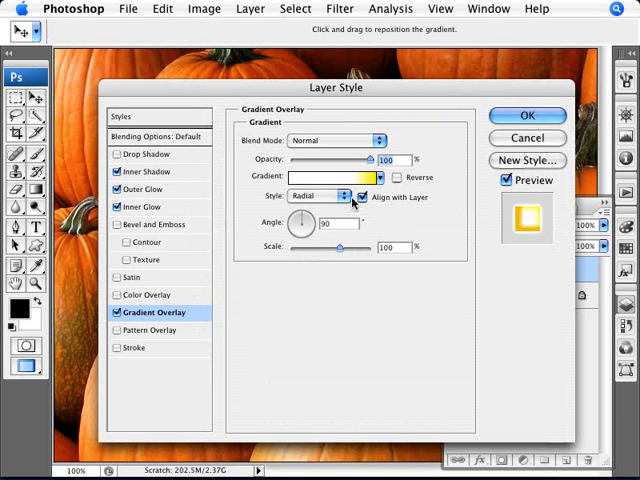
{"action": "mouse_move", "coordinate": [410, 210]}
{"action": "type", "text": "0"}
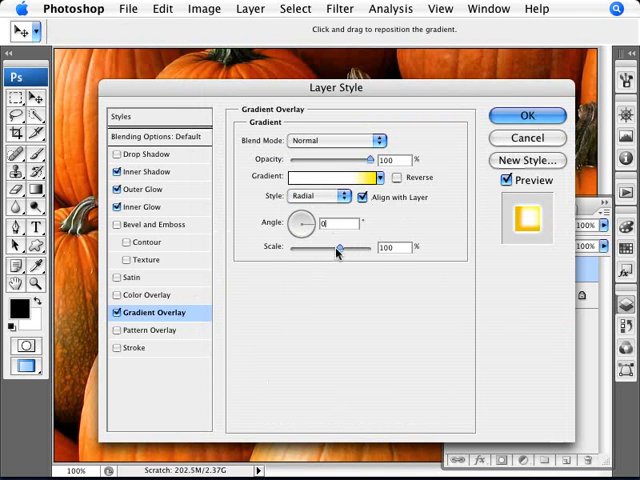
Scale the radial gradient overlay to 150% and enable the Stroke effect
{"action": "left_click_drag", "start_coordinate": [333, 247], "coordinate": [360, 247]}
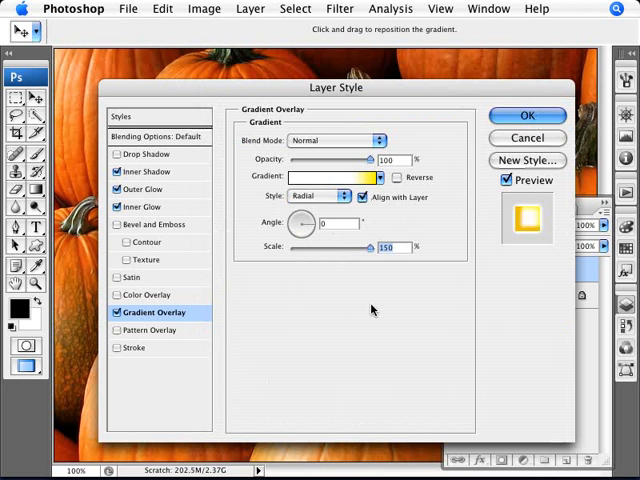
{"action": "mouse_move", "coordinate": [175, 339]}
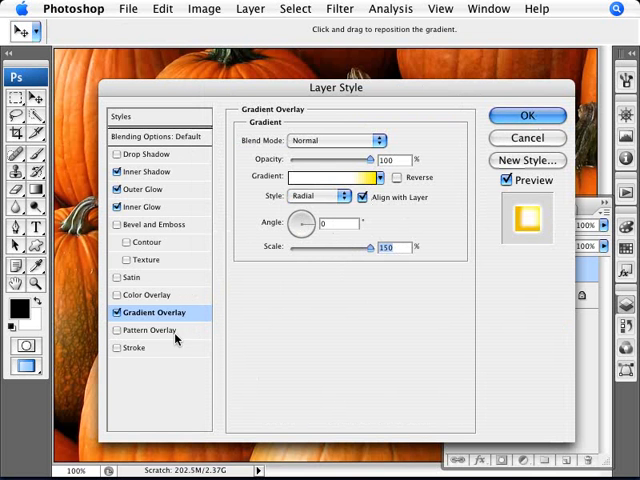
{"action": "mouse_move", "coordinate": [118, 352]}
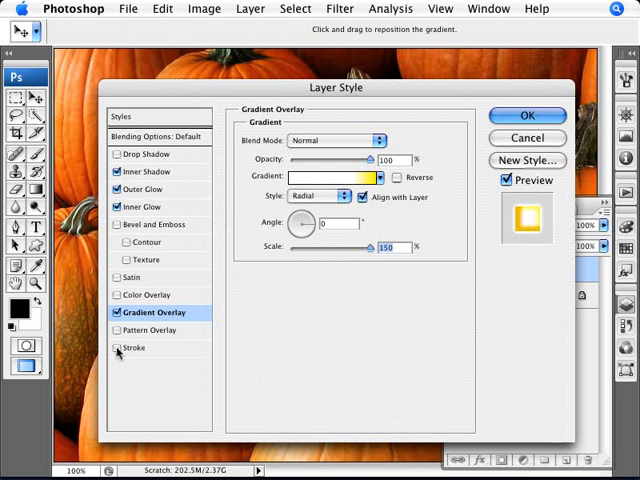
{"action": "left_click", "coordinate": [133, 347]}
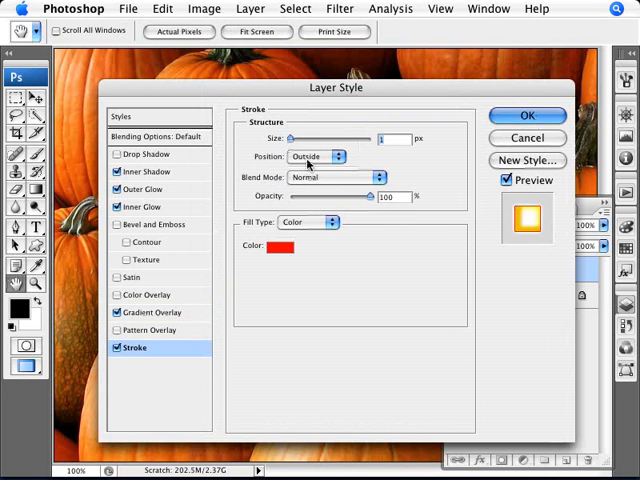
{"action": "mouse_move", "coordinate": [315, 160]}
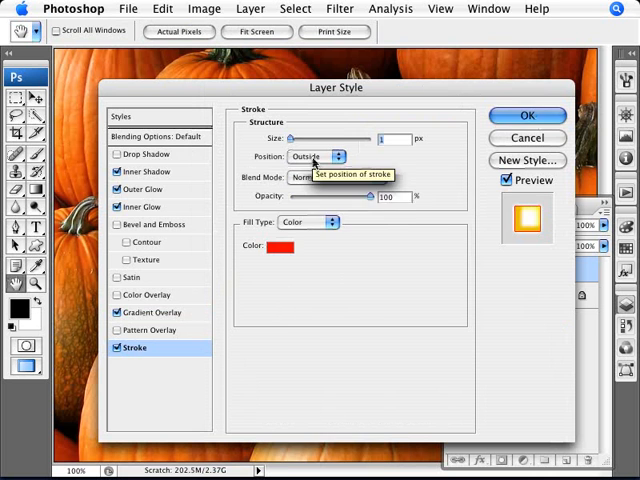
Set the stroke's blend mode to Overlay and its colour to black
{"action": "left_click", "coordinate": [327, 177]}
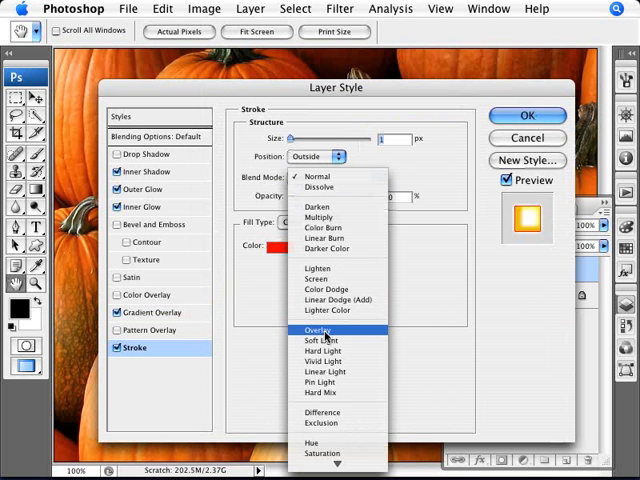
{"action": "left_click", "coordinate": [320, 330]}
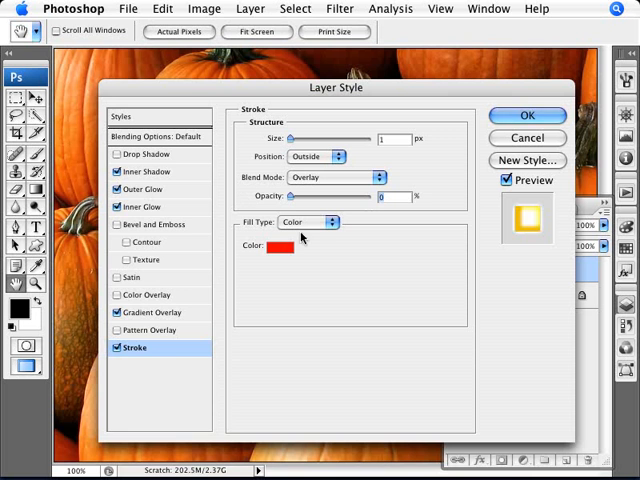
{"action": "left_click", "coordinate": [277, 249]}
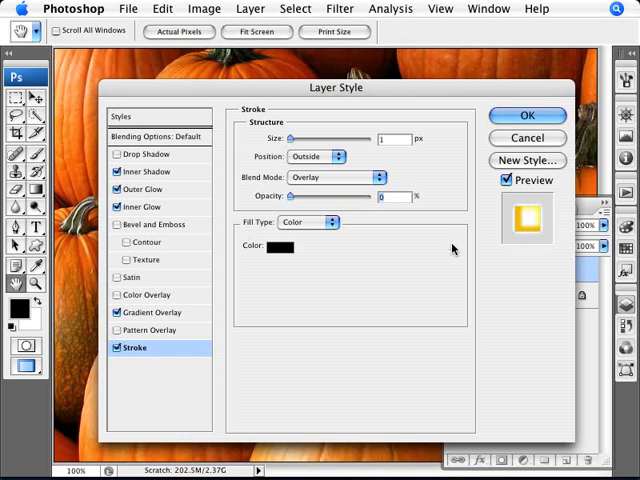
{"action": "mouse_move", "coordinate": [434, 298]}
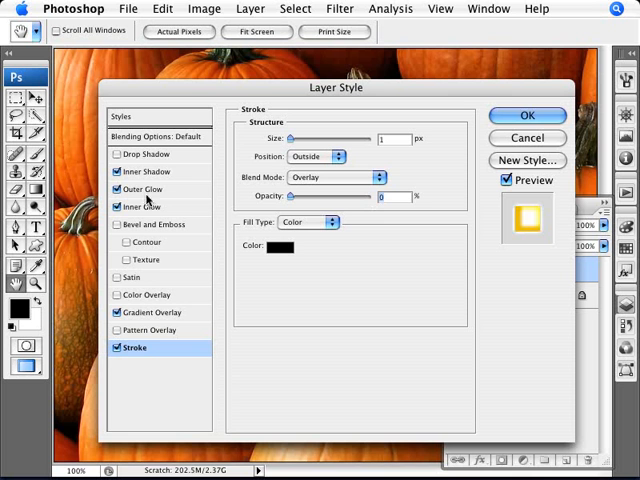
{"action": "mouse_move", "coordinate": [143, 348]}
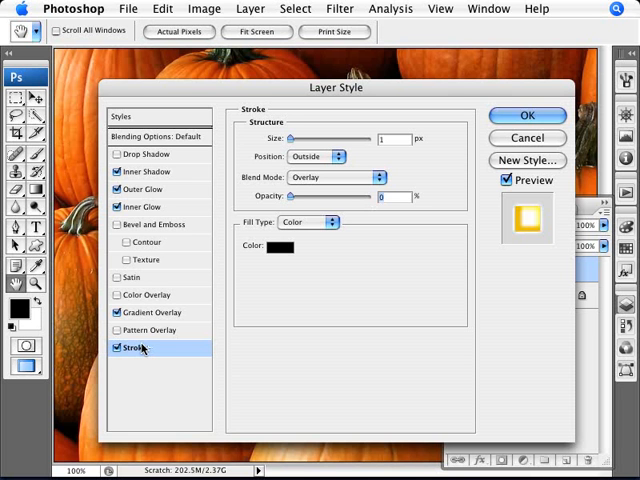
{"action": "mouse_move", "coordinate": [515, 145]}
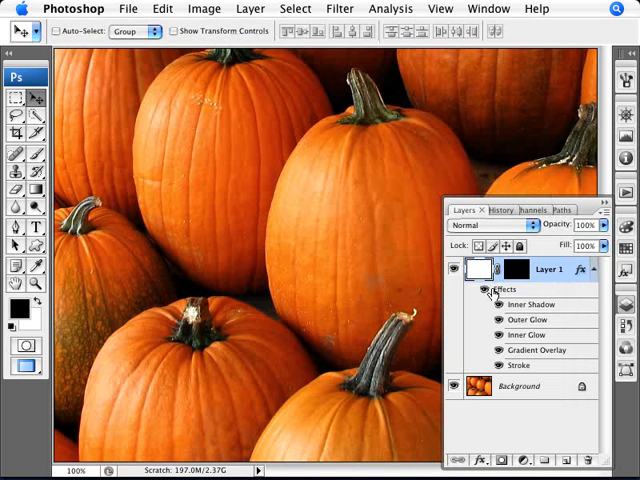
{"action": "mouse_move", "coordinate": [593, 267]}
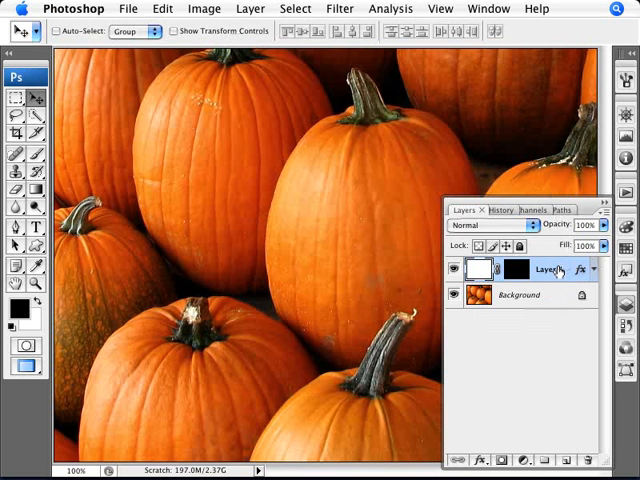
Select Layer 1 in the Layers panel to paint on its mask
{"action": "left_click", "coordinate": [15, 154]}
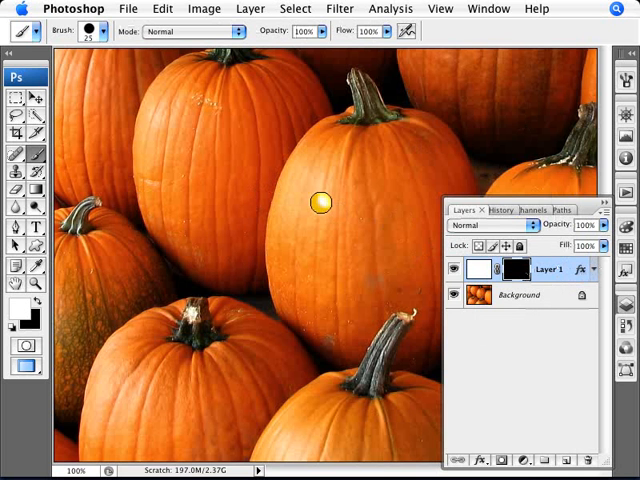
{"action": "mouse_move", "coordinate": [322, 193]}
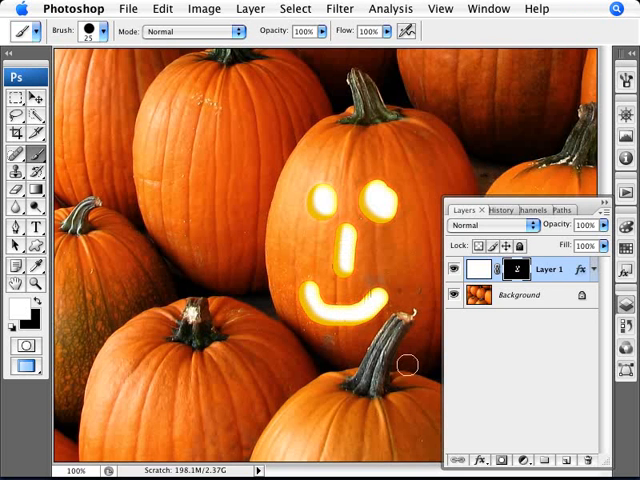
Paint carved eye and face strokes in white on the upper-left pumpkin
{"action": "left_click_drag", "start_coordinate": [240, 120], "coordinate": [245, 170]}
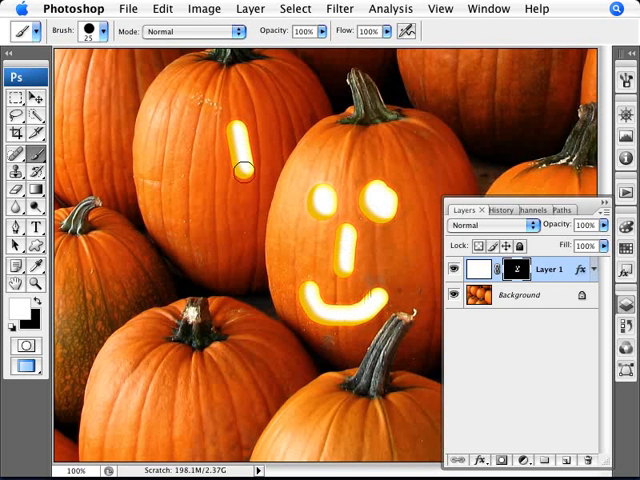
{"action": "left_click_drag", "start_coordinate": [245, 165], "coordinate": [160, 120]}
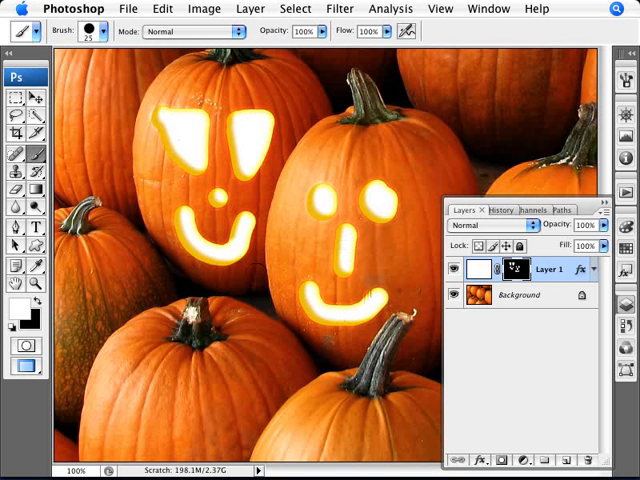
{"action": "mouse_move", "coordinate": [408, 292]}
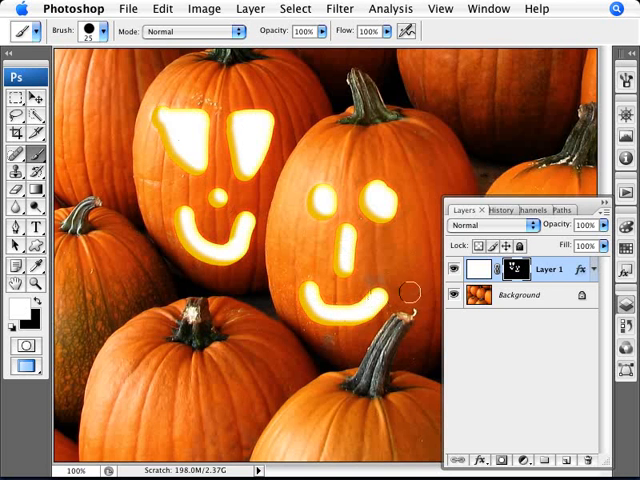
{"action": "mouse_move", "coordinate": [422, 283]}
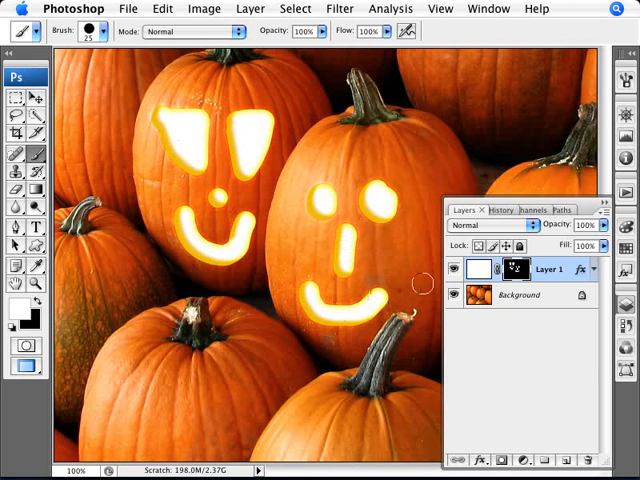
{"action": "double_click", "coordinate": [549, 270]}
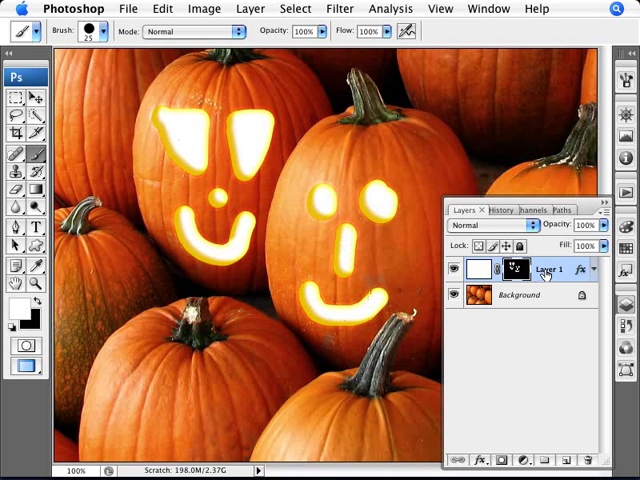
Target Layer 1's mask and drag it away to discard the painted faces
{"action": "right_click", "coordinate": [549, 268]}
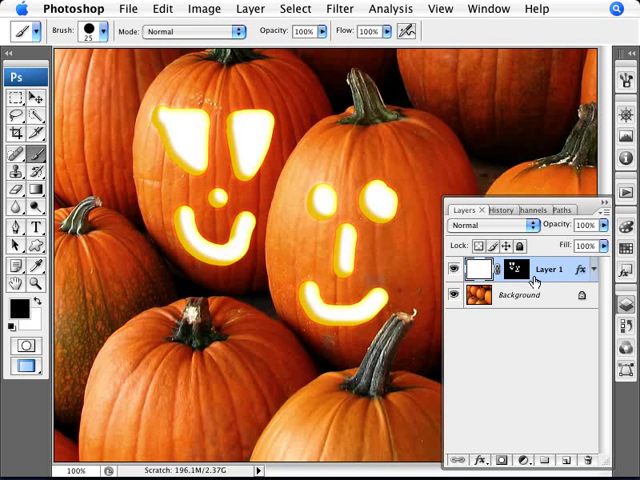
{"action": "left_click", "coordinate": [521, 268]}
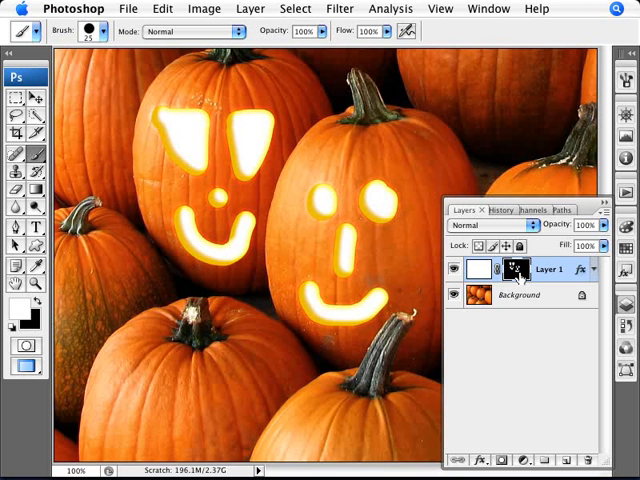
{"action": "mouse_move", "coordinate": [515, 268]}
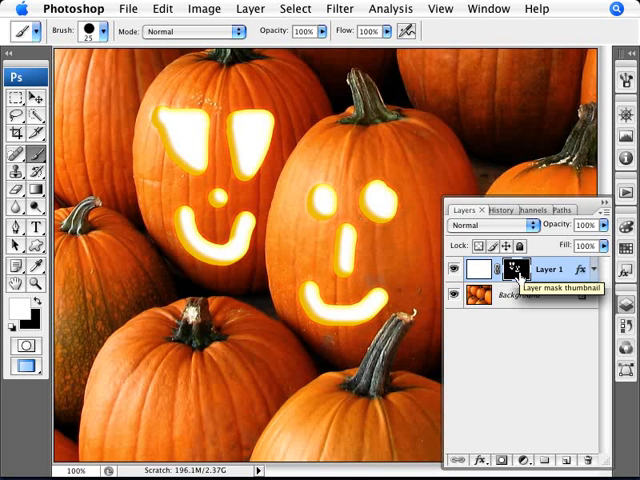
{"action": "left_click_drag", "start_coordinate": [150, 395], "coordinate": [295, 400]}
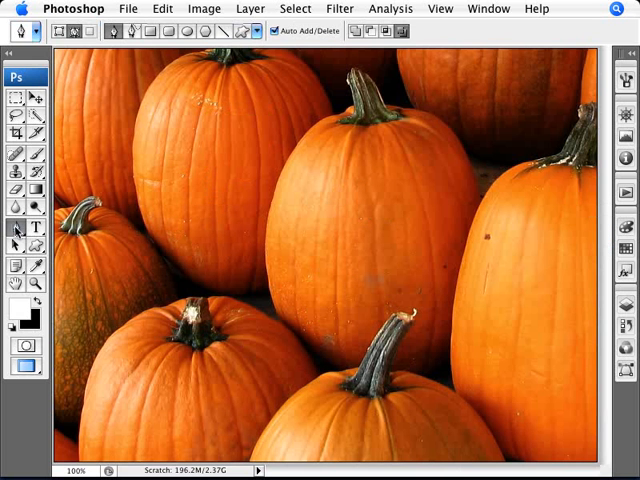
{"action": "mouse_move", "coordinate": [78, 30]}
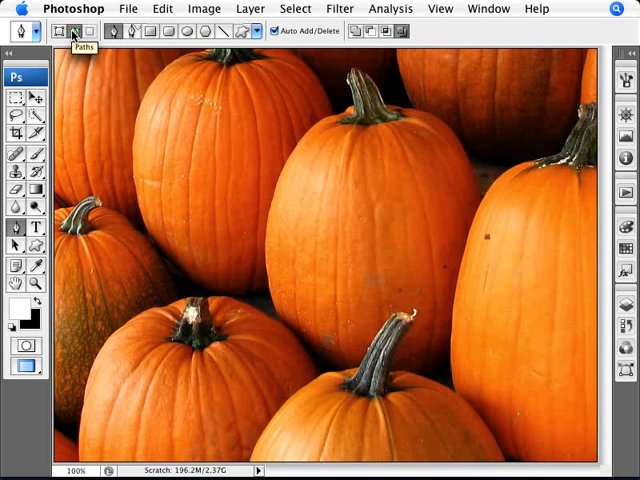
{"action": "mouse_move", "coordinate": [308, 213]}
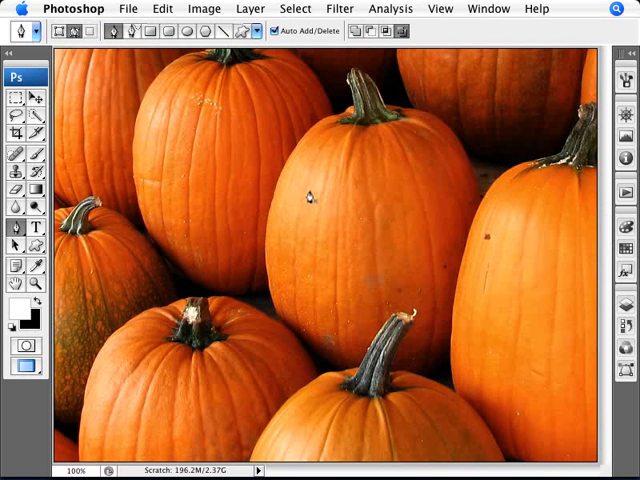
{"action": "mouse_move", "coordinate": [311, 195]}
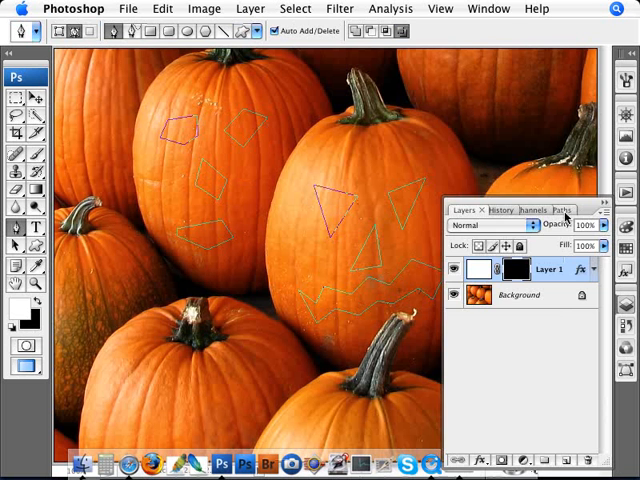
Load the Work Path face outlines as a selection from the Paths panel to fill the glowing faces
{"action": "left_click", "coordinate": [560, 209]}
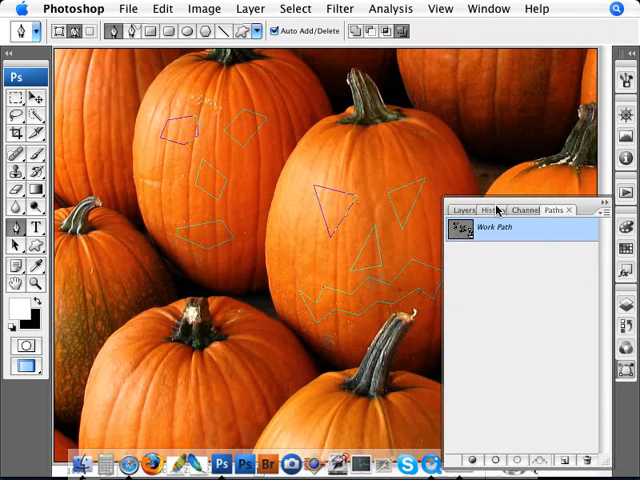
{"action": "left_click", "coordinate": [489, 8]}
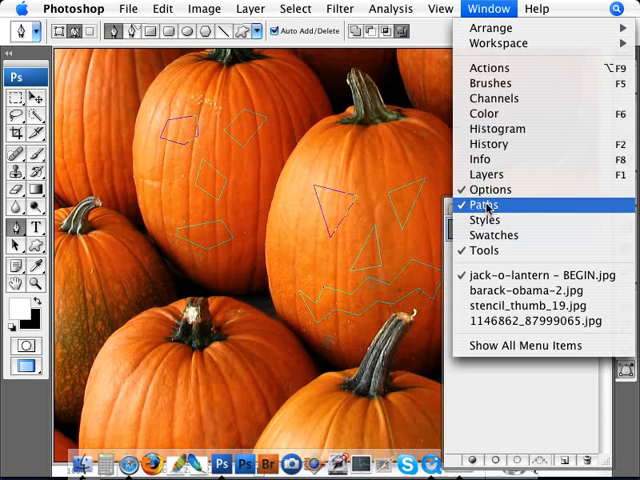
{"action": "left_click", "coordinate": [484, 204]}
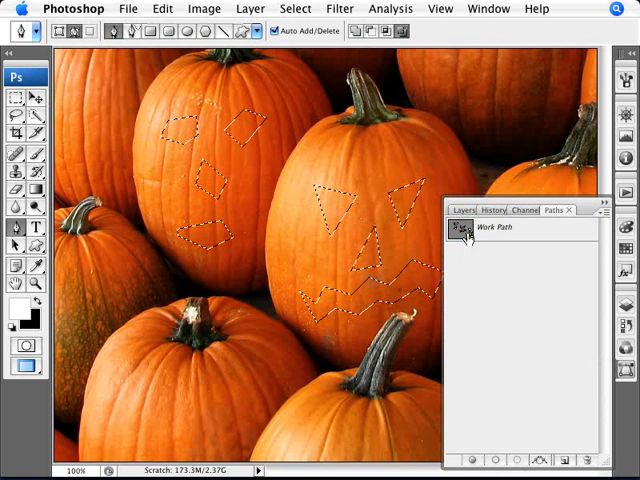
{"action": "left_click", "coordinate": [459, 210]}
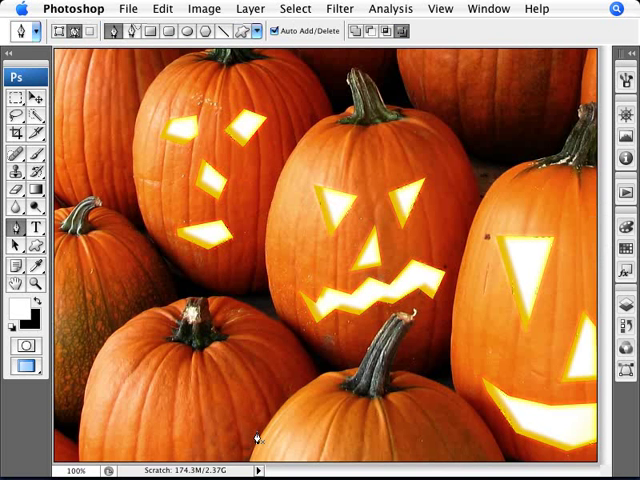
{"action": "mouse_move", "coordinate": [349, 283]}
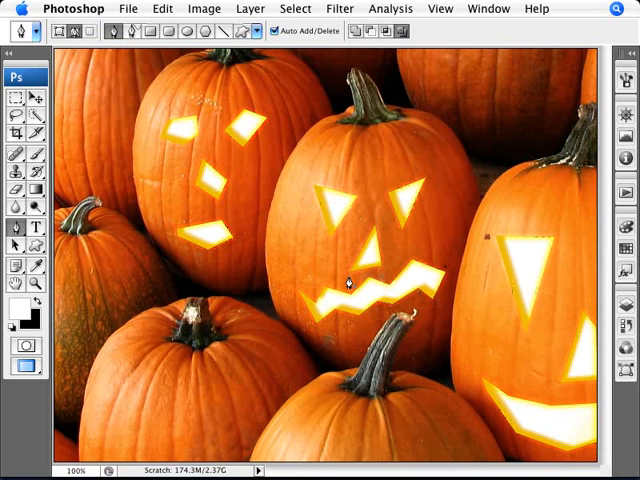
{"action": "mouse_move", "coordinate": [491, 288]}
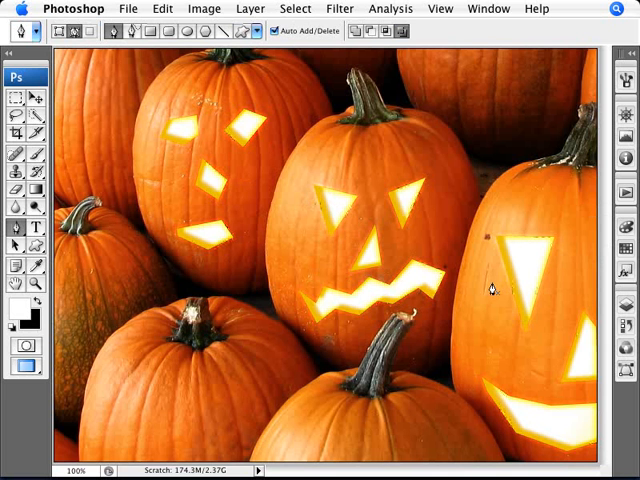
{"action": "mouse_move", "coordinate": [140, 190]}
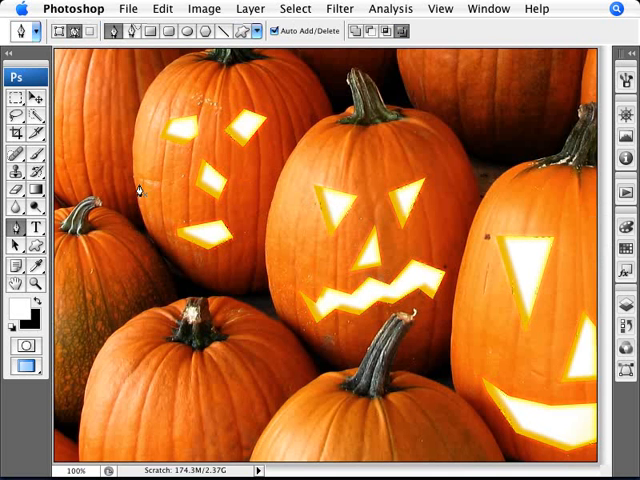
{"action": "mouse_move", "coordinate": [398, 338]}
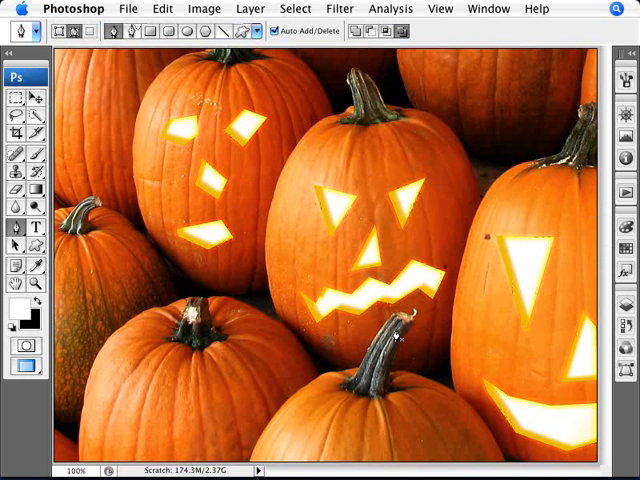
{"action": "mouse_move", "coordinate": [255, 296]}
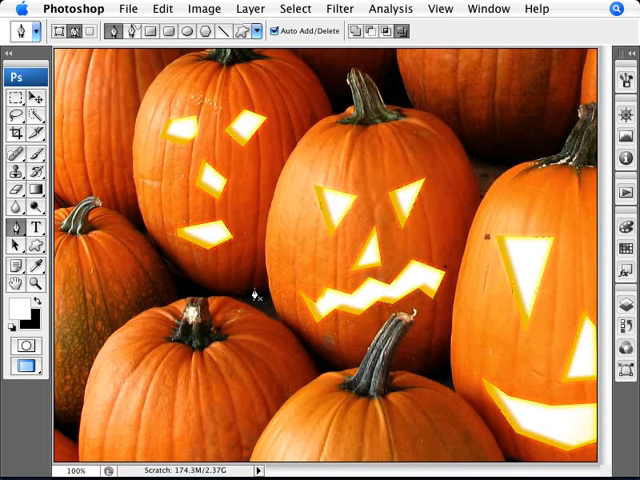